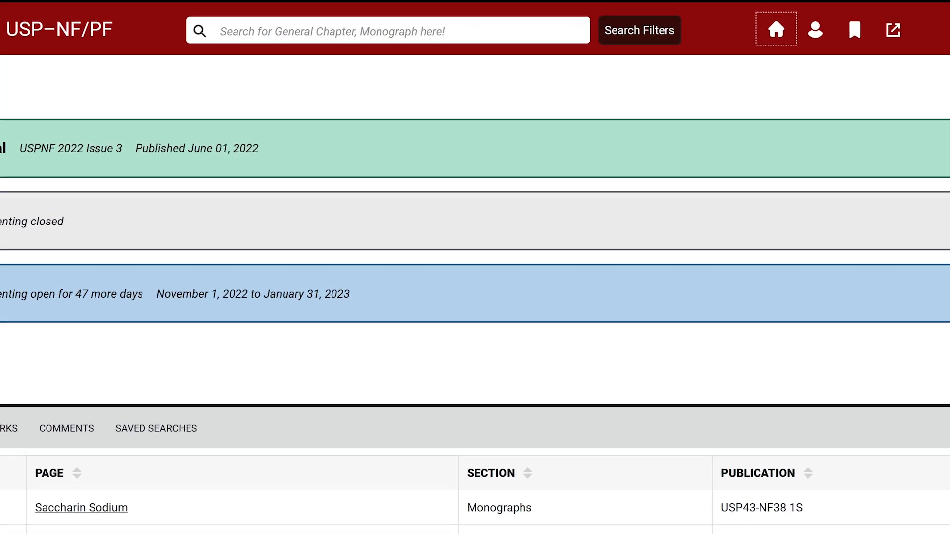
Step: Restrict the search filters to Official status only, unchecking To Be Official and Commenting open
{"action": "left_click", "coordinate": [638, 30]}
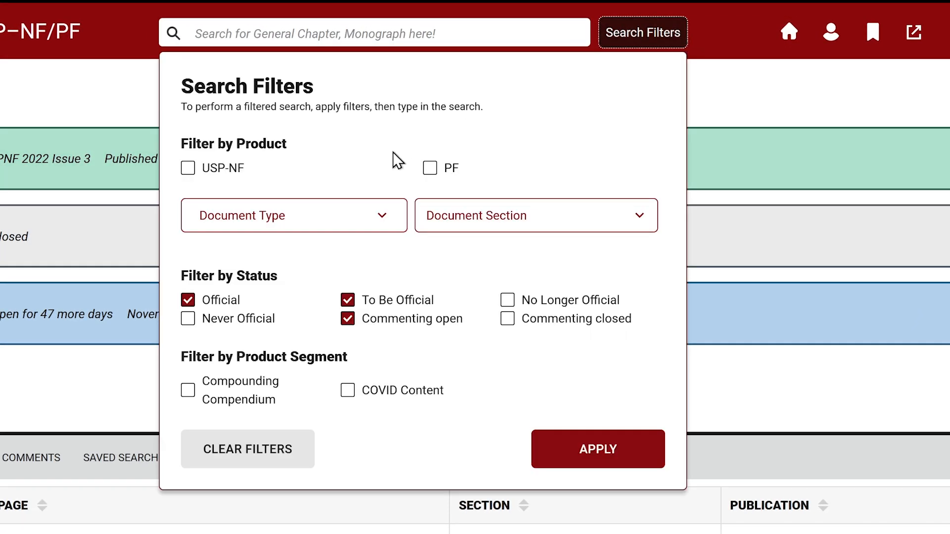
{"action": "mouse_move", "coordinate": [535, 215]}
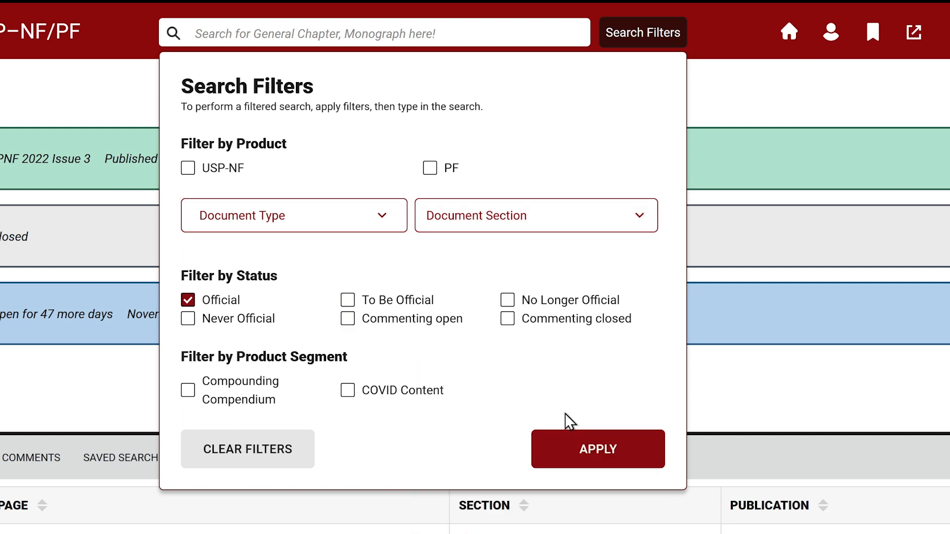
{"action": "left_click", "coordinate": [597, 449]}
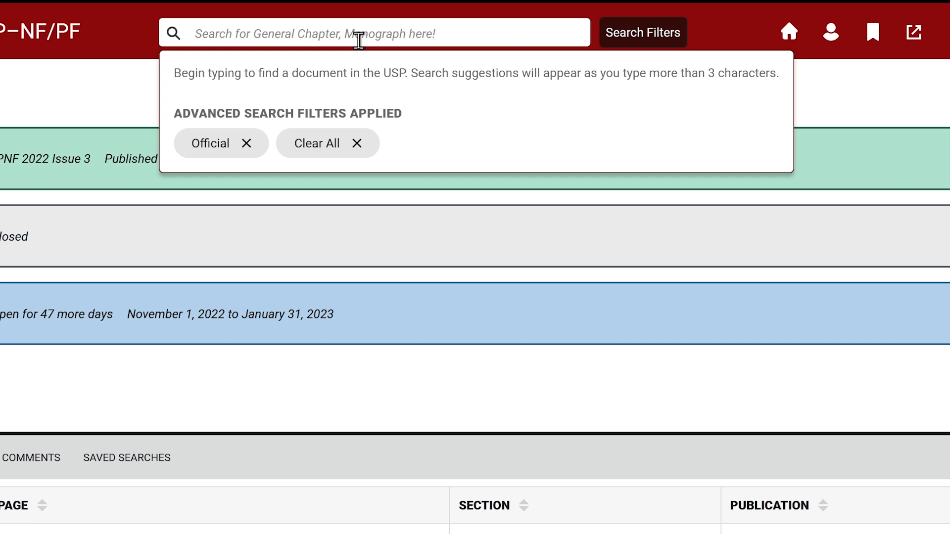
Step: Search for 'Sodium Chloride', returning 1,259 Official results
{"action": "left_click", "coordinate": [382, 33]}
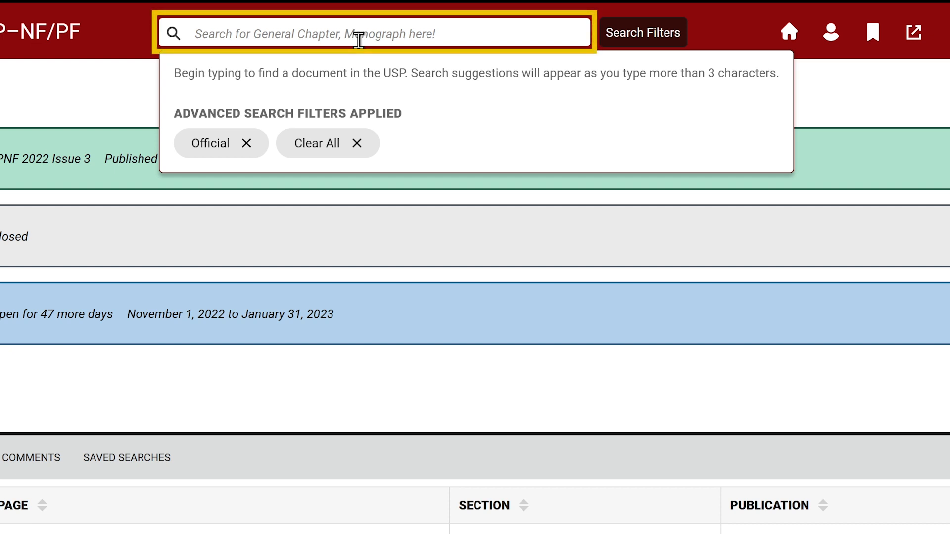
{"action": "type", "text": "So"}
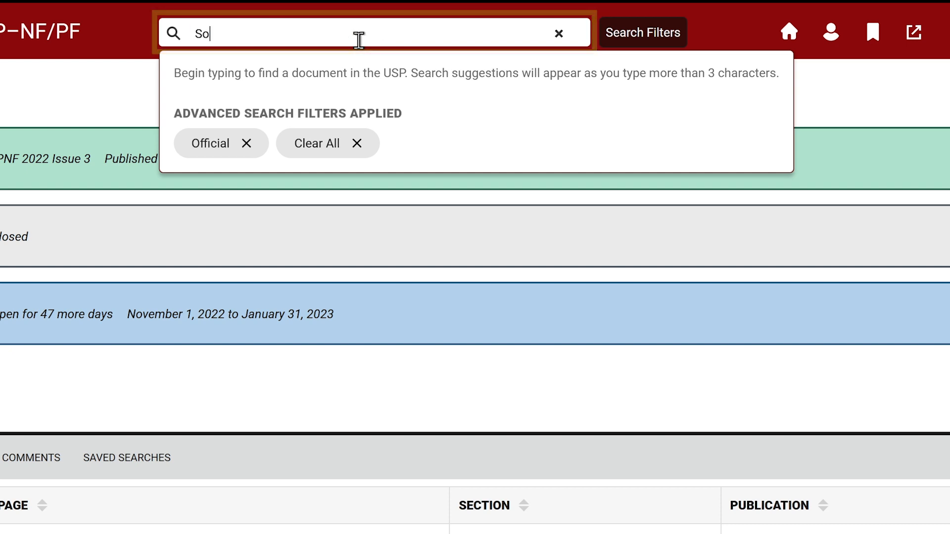
{"action": "type", "text": "dium Ch"}
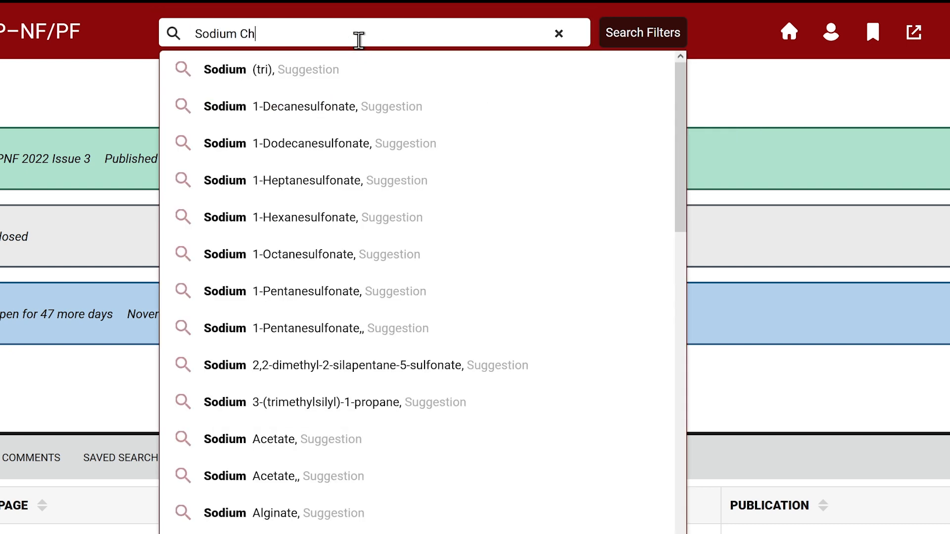
{"action": "type", "text": "loride"}
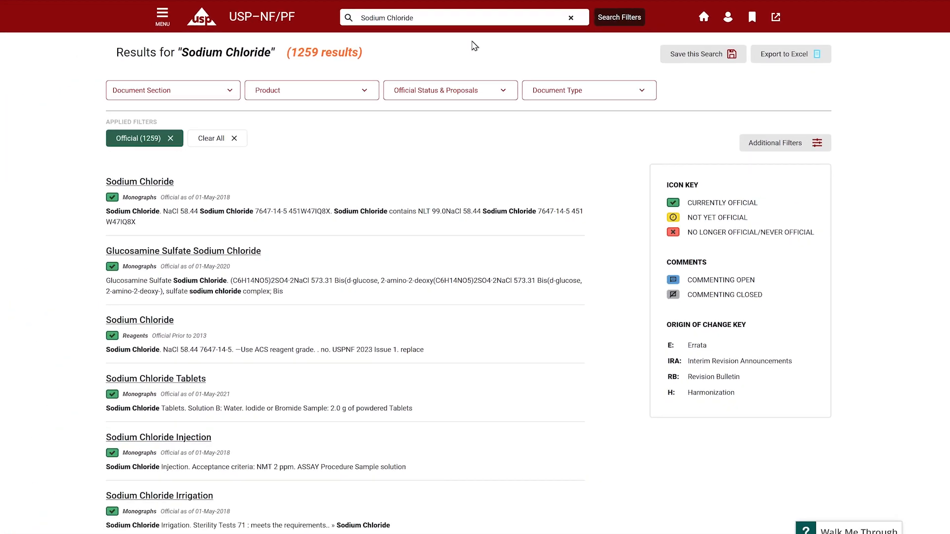
Step: Add Commenting closed to the status filters, narrowing Sodium Chloride to 51 results
{"action": "scroll", "scroll_direction": "down", "scroll_amount": 3}
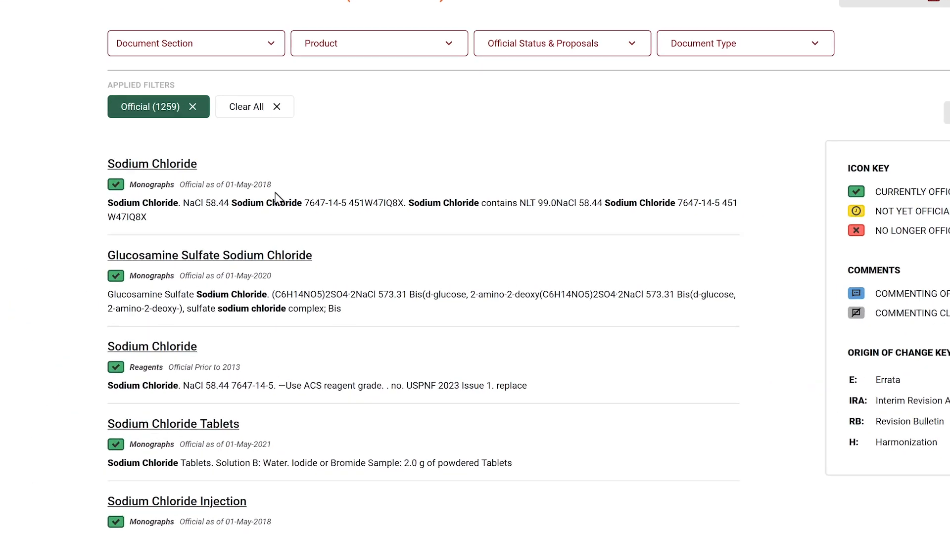
{"action": "scroll", "scroll_direction": "down", "scroll_amount": 3}
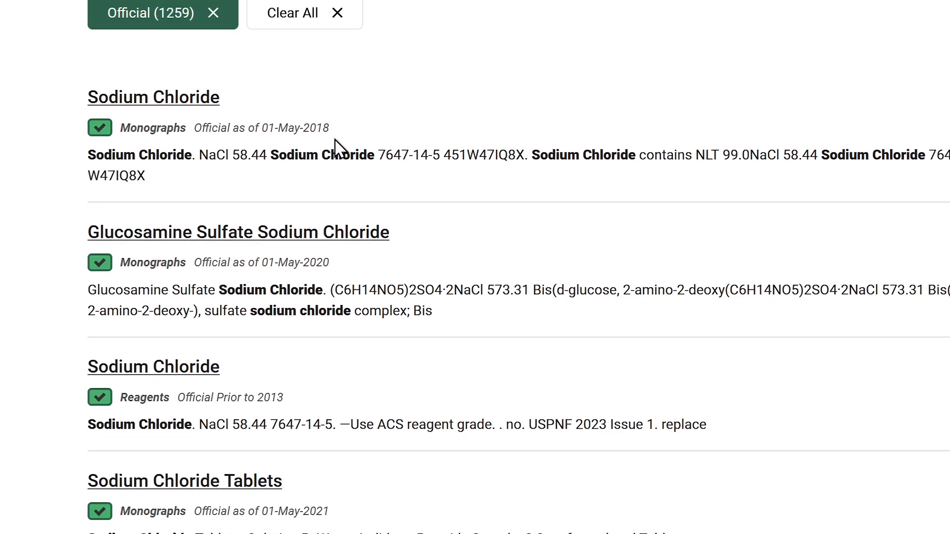
{"action": "scroll", "scroll_direction": "down", "scroll_amount": 3}
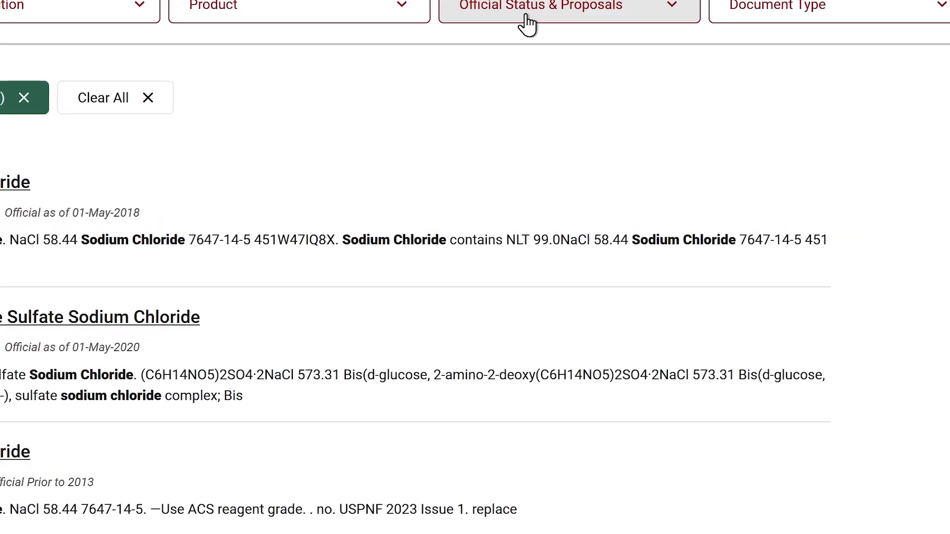
{"action": "left_click", "coordinate": [533, 7]}
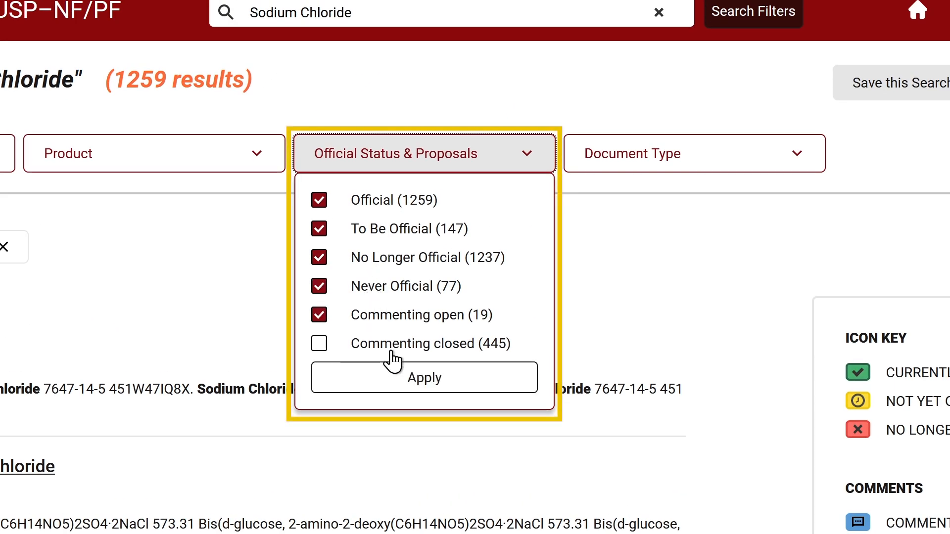
{"action": "left_click", "coordinate": [423, 378]}
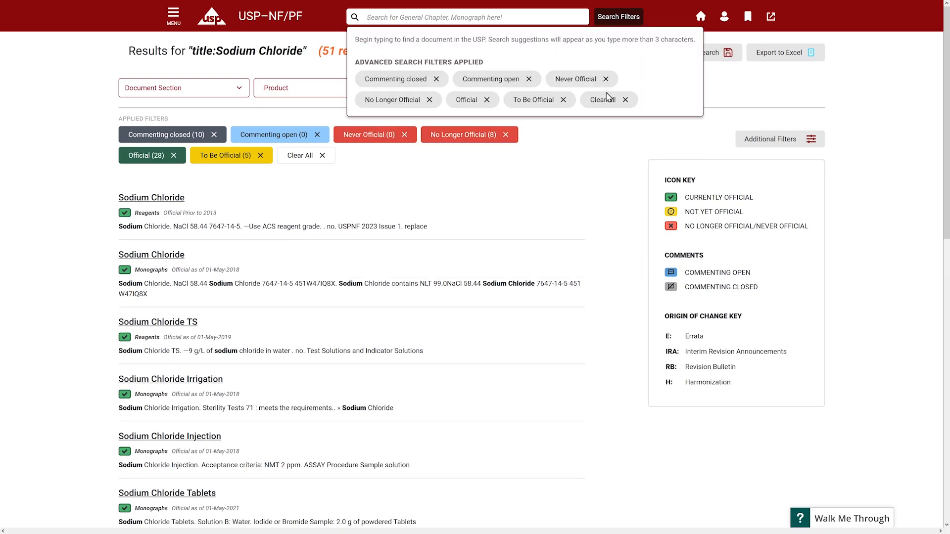
Step: Search titles for 'Caffeine', filter to the USP-NF product, and adjust Document Type
{"action": "type", "text": "Ca"}
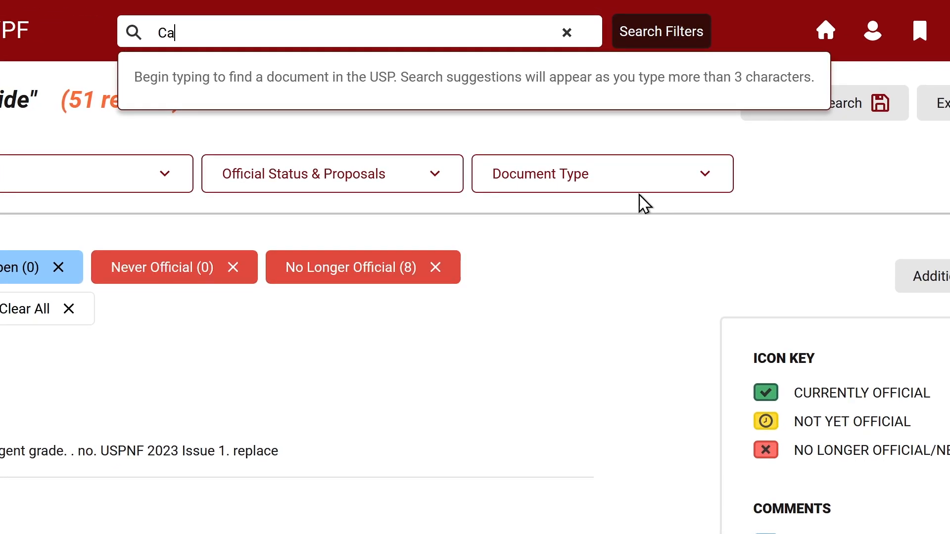
{"action": "type", "text": "ffeine"}
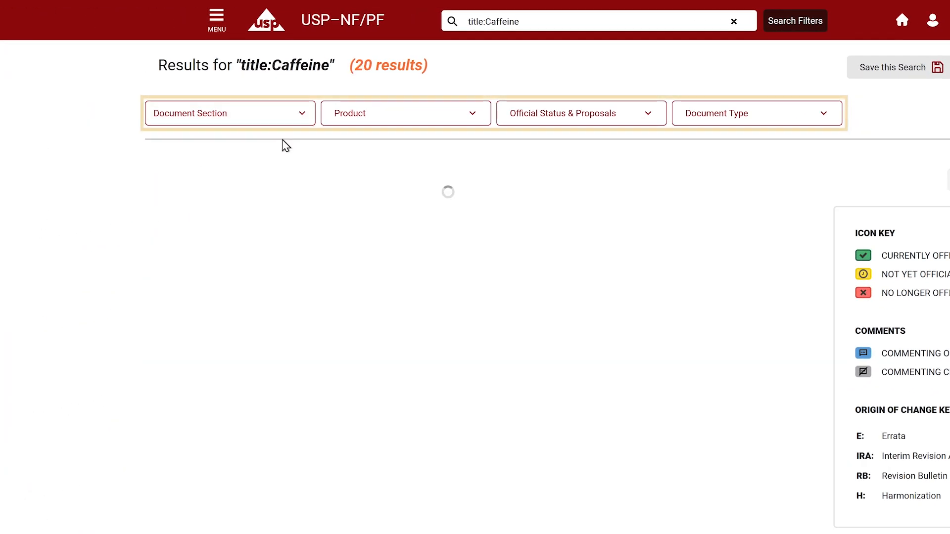
{"action": "left_click", "coordinate": [405, 113]}
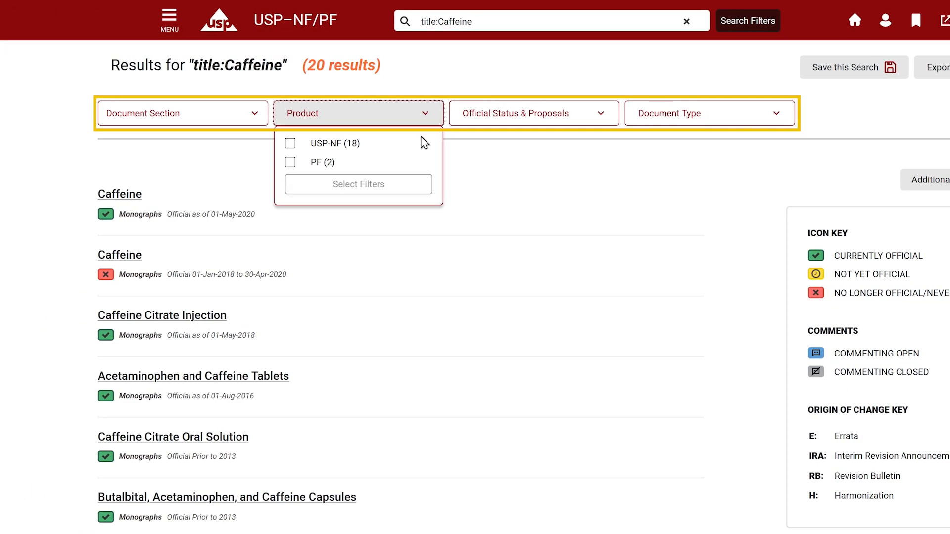
{"action": "left_click", "coordinate": [290, 144]}
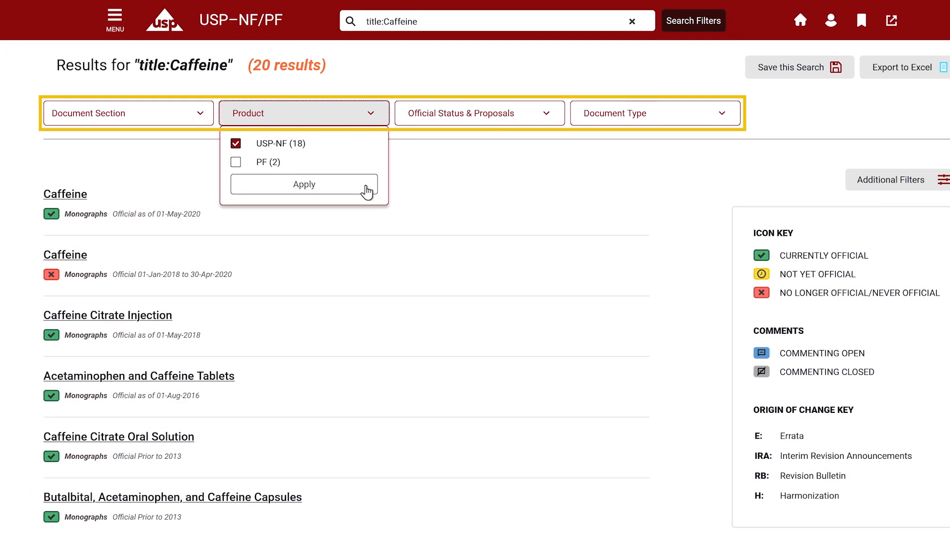
{"action": "left_click", "coordinate": [304, 184]}
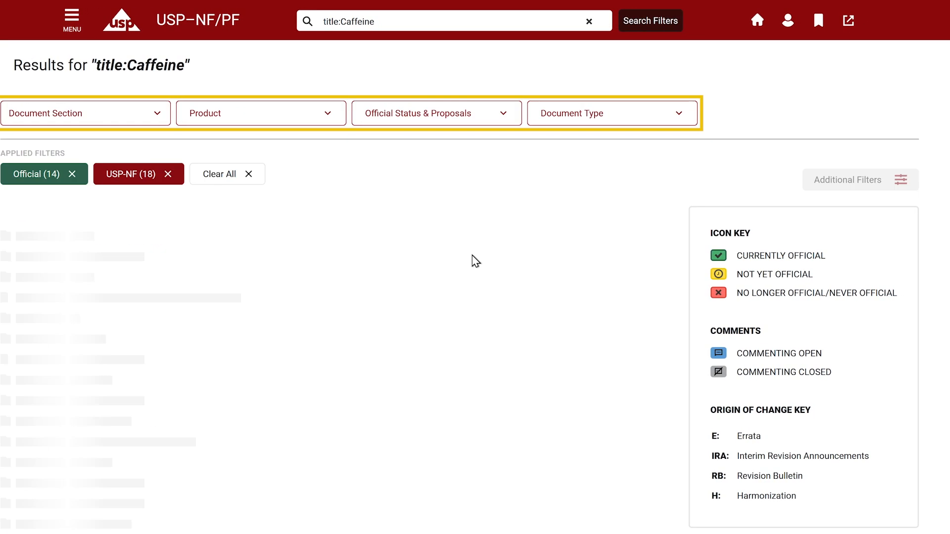
{"action": "left_click", "coordinate": [612, 113]}
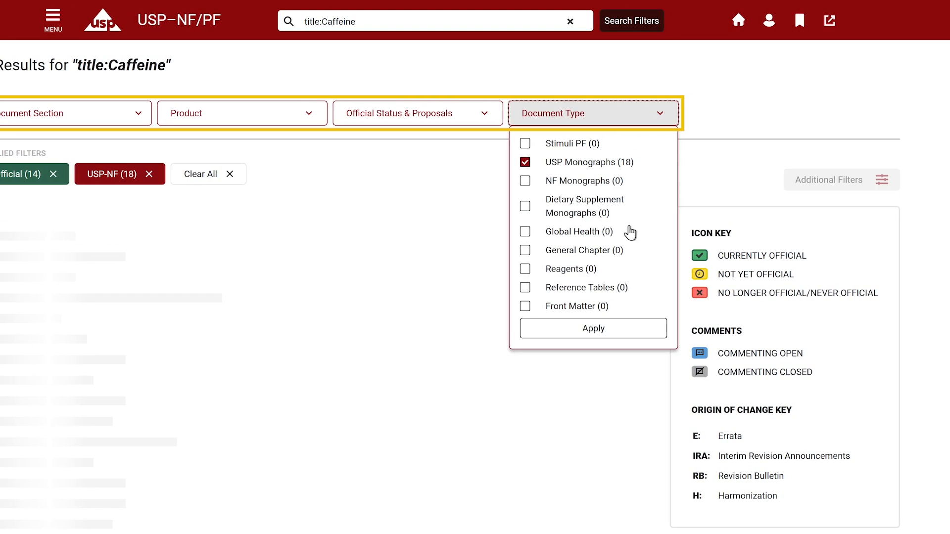
{"action": "left_click", "coordinate": [593, 327]}
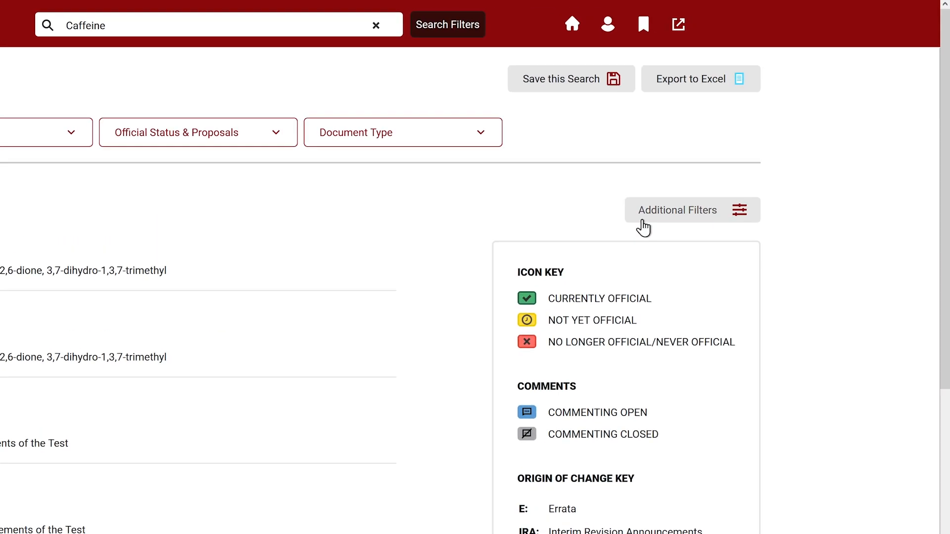
{"action": "left_click", "coordinate": [677, 210]}
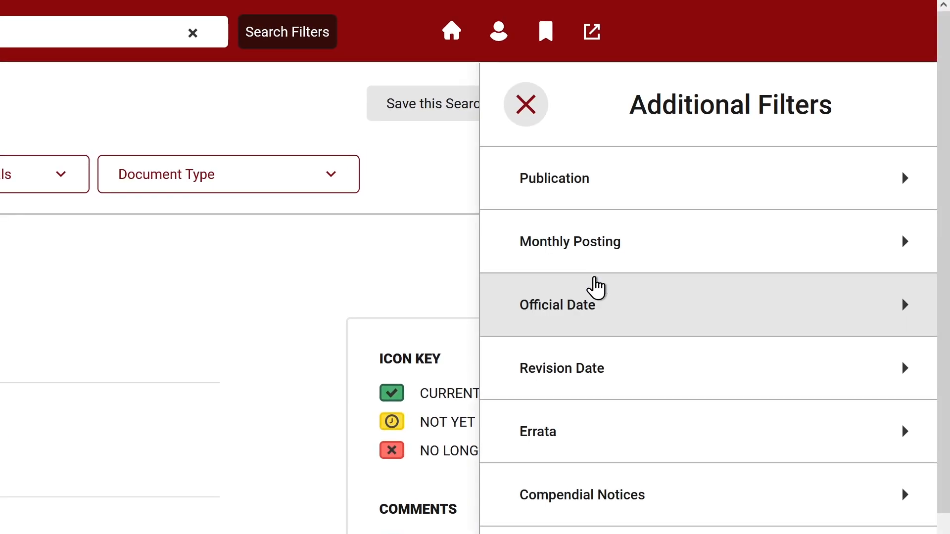
{"action": "left_click", "coordinate": [557, 305]}
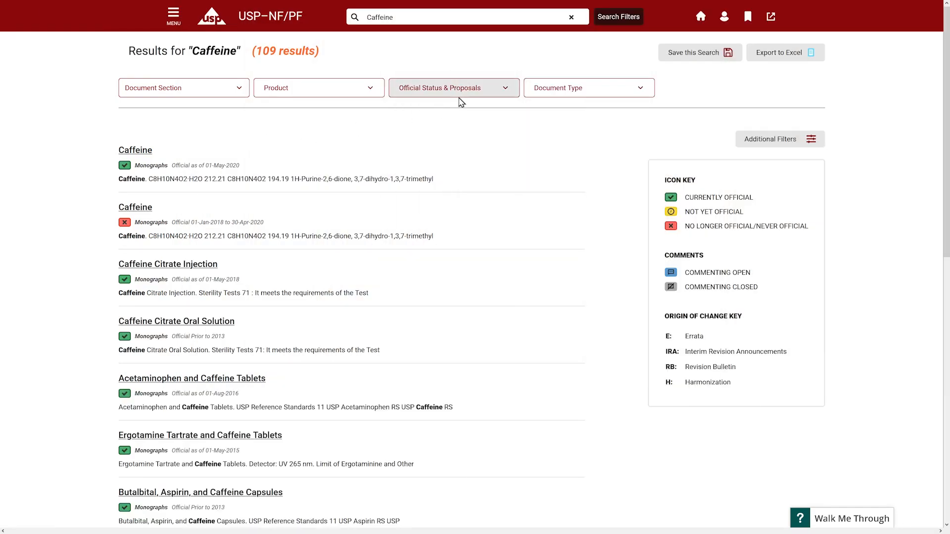
Step: Remove the Official (42) filter and scroll through all 109 Caffeine results
{"action": "left_click", "coordinate": [453, 87]}
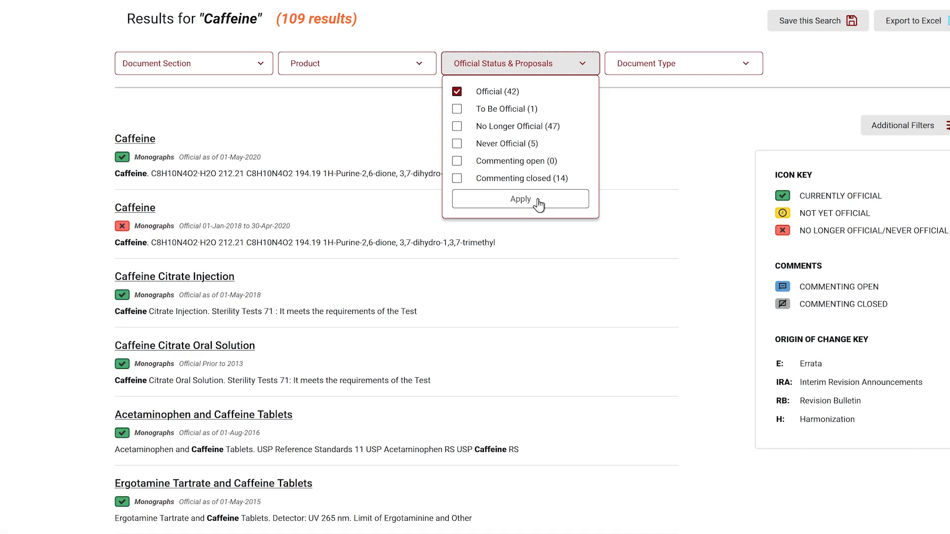
{"action": "left_click", "coordinate": [520, 198]}
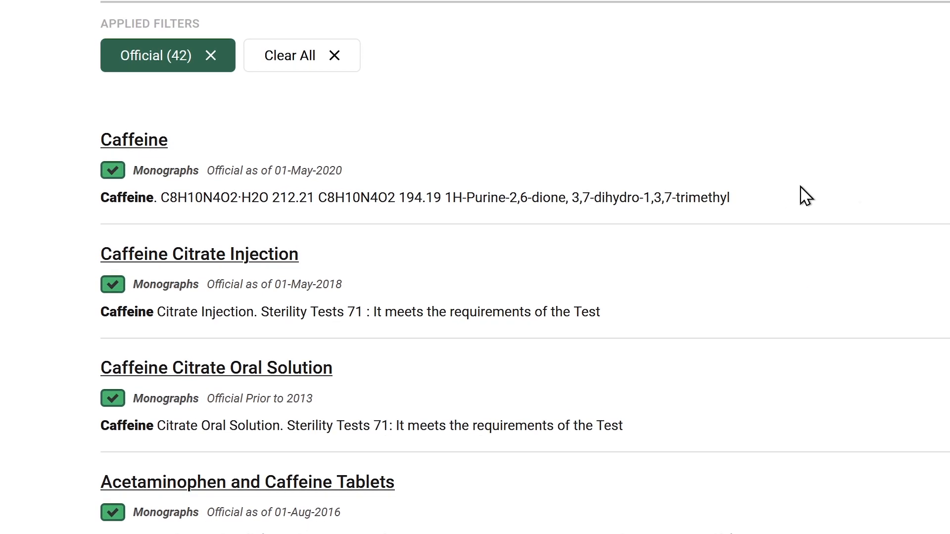
{"action": "scroll", "scroll_direction": "down", "scroll_amount": 3}
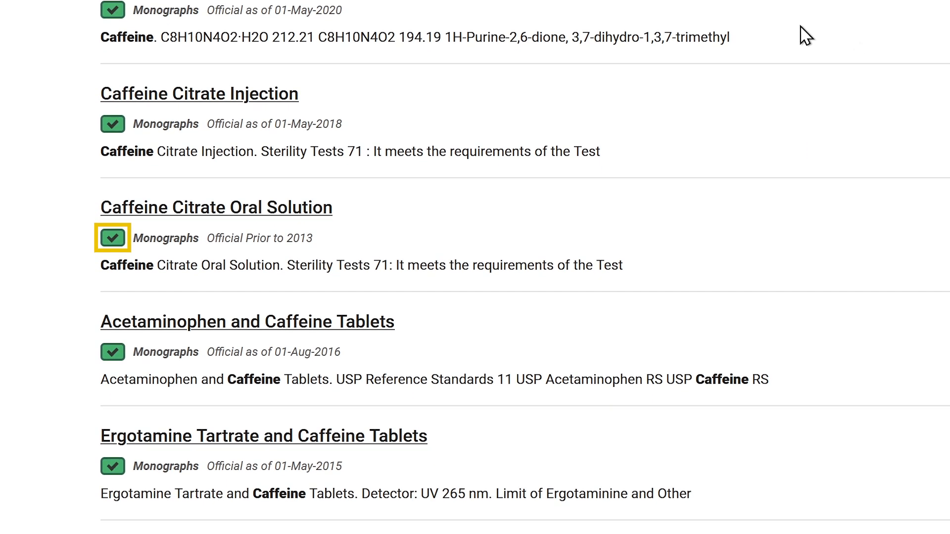
{"action": "scroll", "scroll_direction": "down", "scroll_amount": 3}
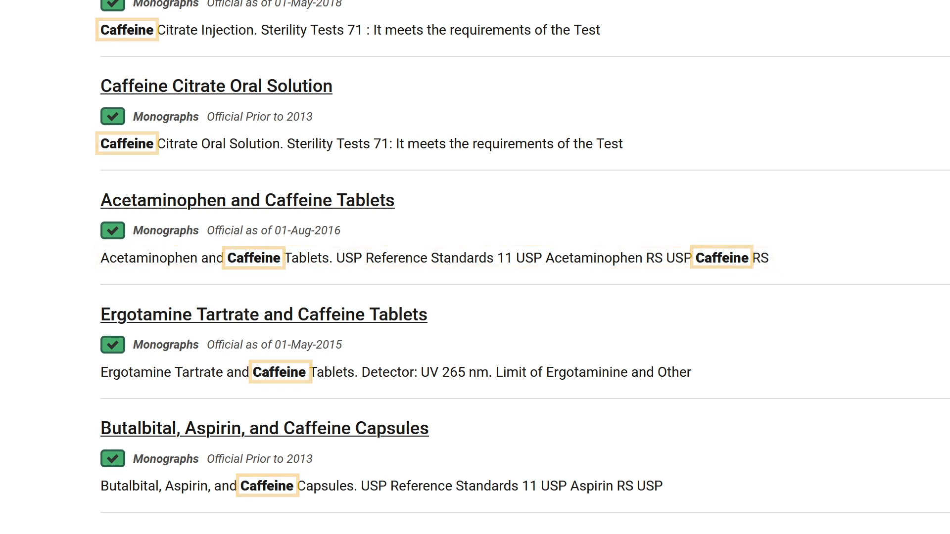
{"action": "scroll", "scroll_direction": "up", "scroll_amount": 3}
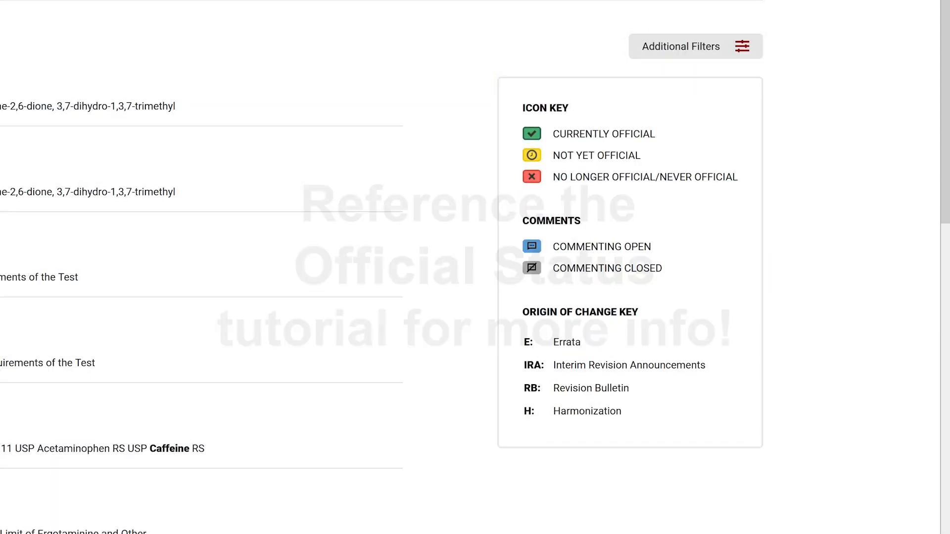
{"action": "scroll", "scroll_direction": "up", "scroll_amount": 3}
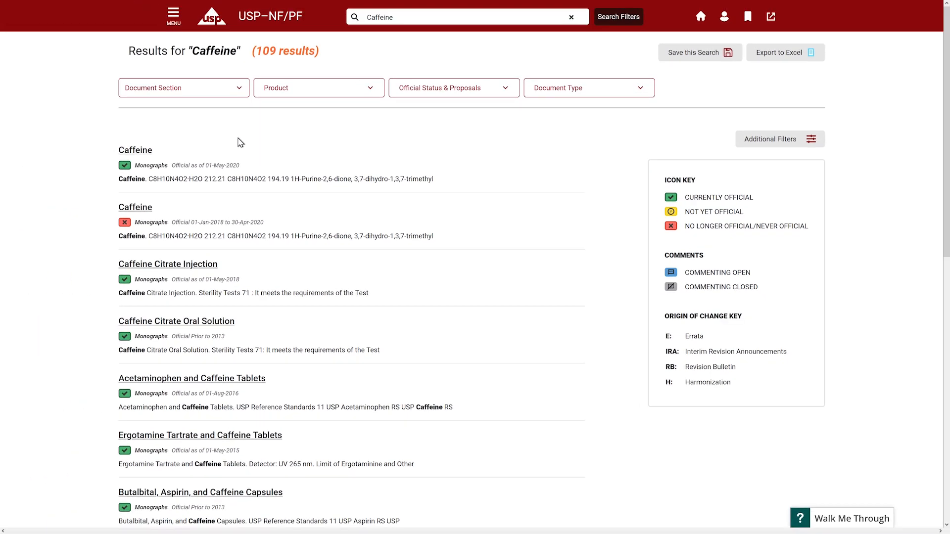
Step: Filter Caffeine results to Official NF Monographs, leaving three Saccharin monographs
{"action": "left_click", "coordinate": [453, 88]}
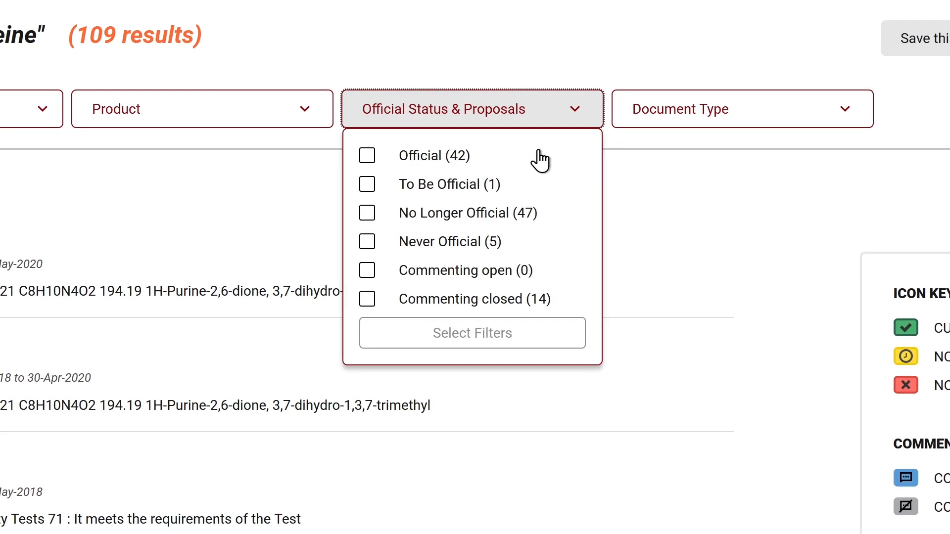
{"action": "left_click", "coordinate": [742, 109]}
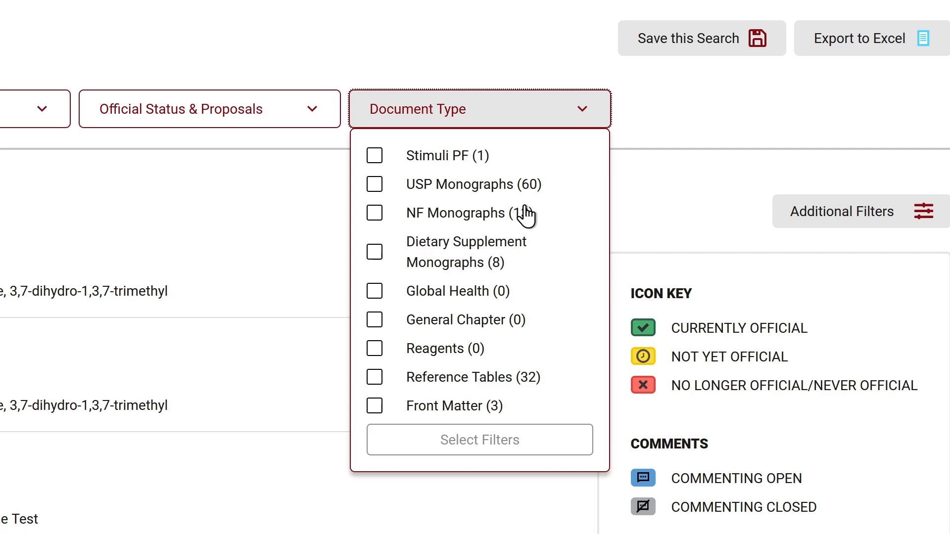
{"action": "left_click", "coordinate": [374, 213]}
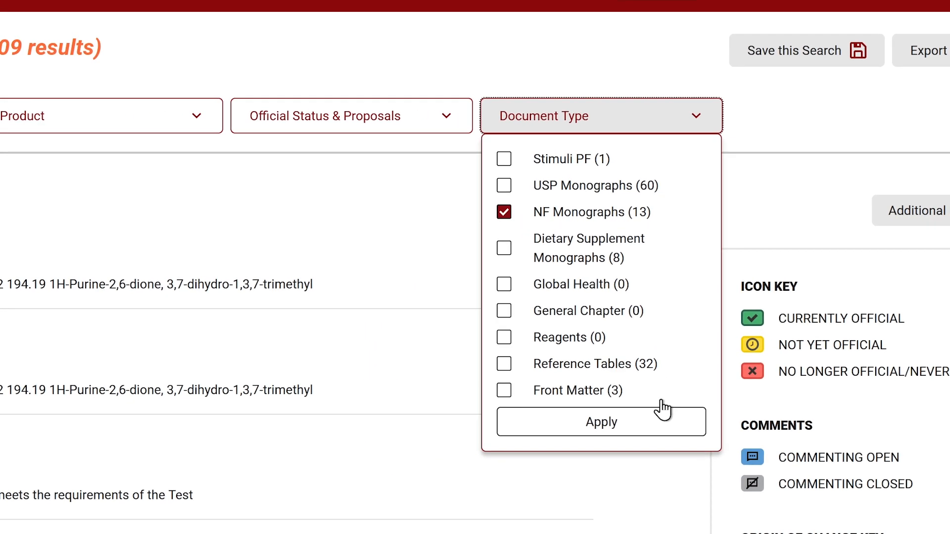
{"action": "left_click", "coordinate": [600, 422]}
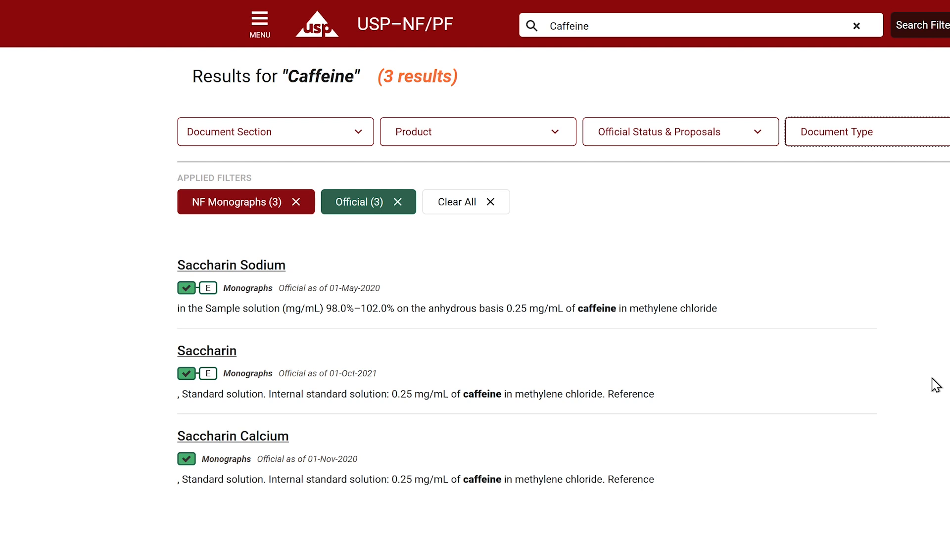
{"action": "mouse_move", "coordinate": [265, 282]}
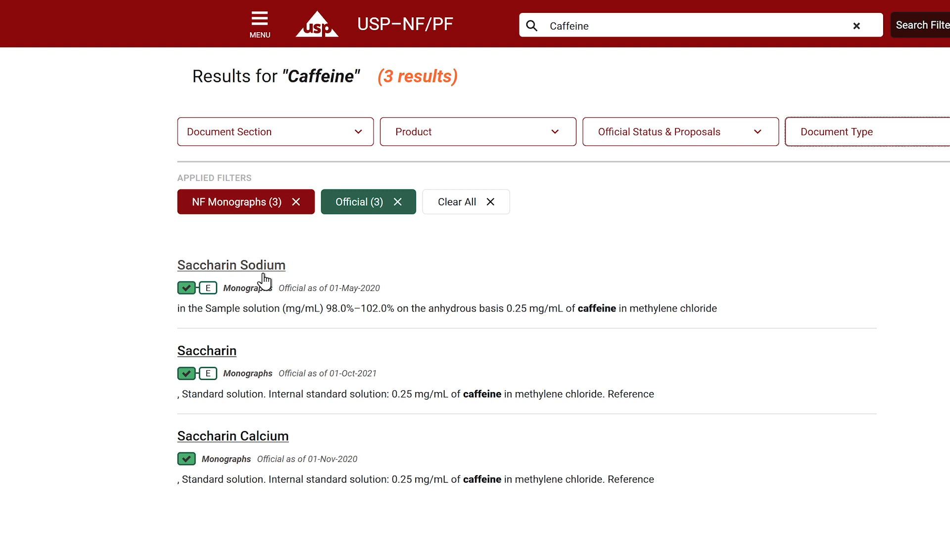
{"action": "left_click", "coordinate": [231, 265]}
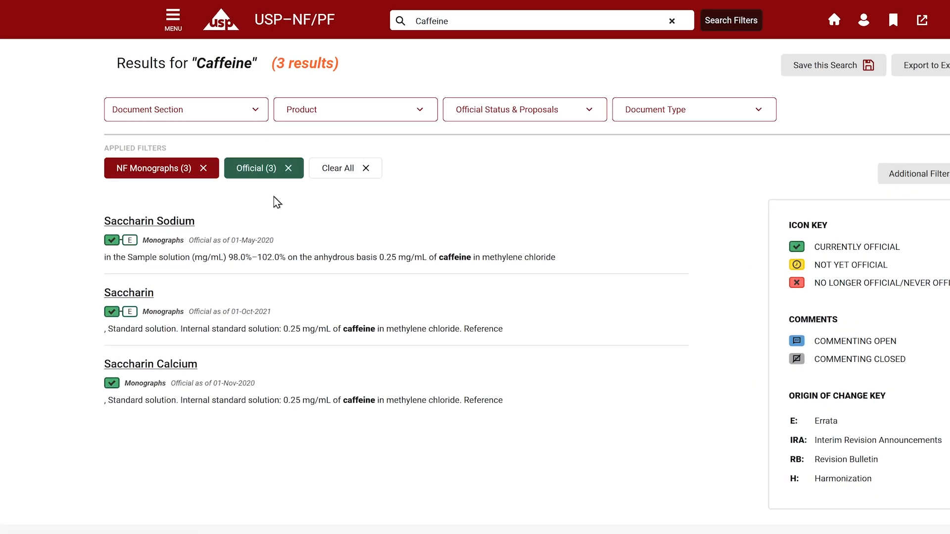
Step: Drop the Official filter and add the USP42-NF37 2S publication filter, leaving two results
{"action": "left_click", "coordinate": [338, 168]}
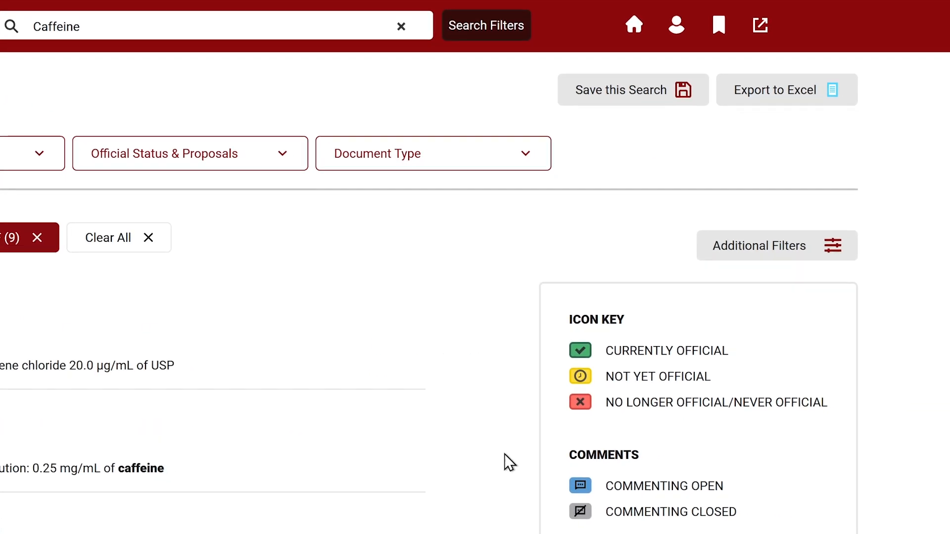
{"action": "left_click", "coordinate": [776, 246]}
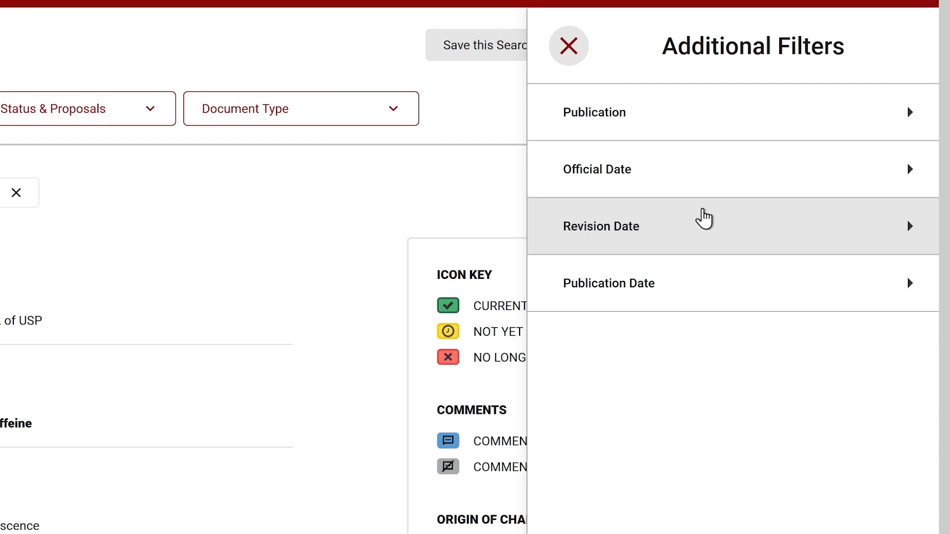
{"action": "mouse_move", "coordinate": [690, 140]}
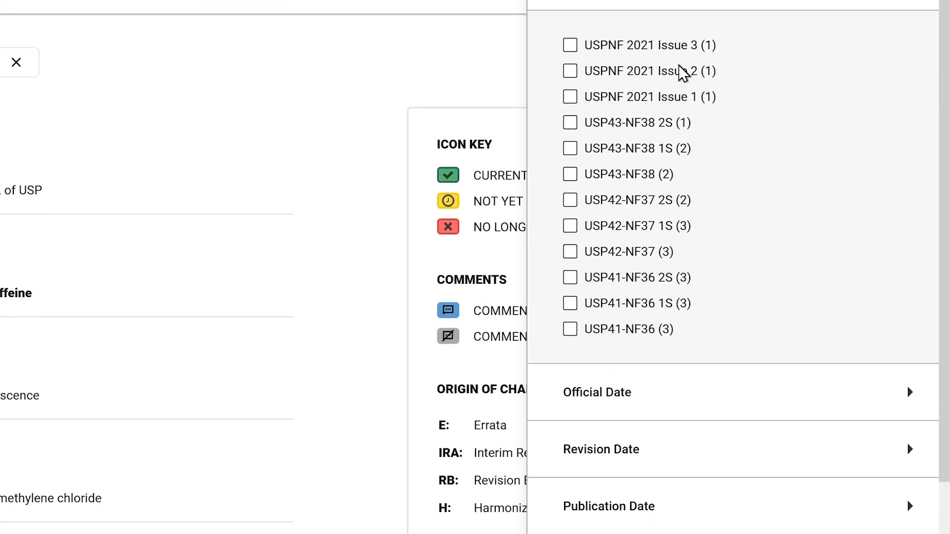
{"action": "left_click", "coordinate": [569, 200]}
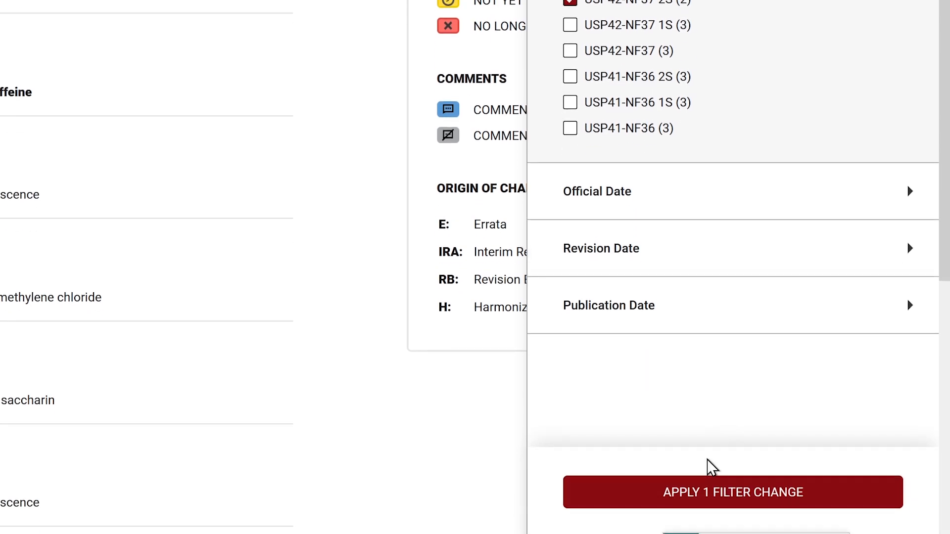
{"action": "left_click", "coordinate": [732, 491]}
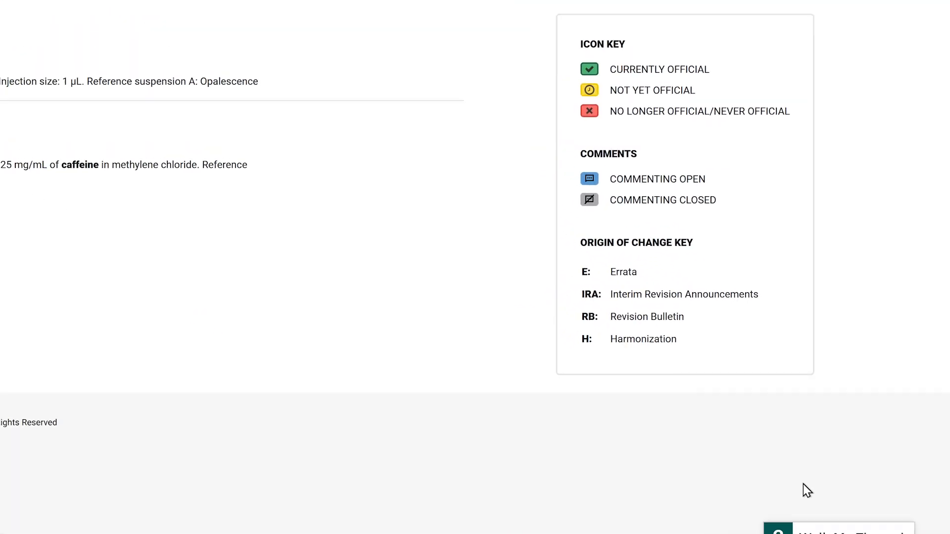
{"action": "scroll", "scroll_direction": "up", "scroll_amount": 3}
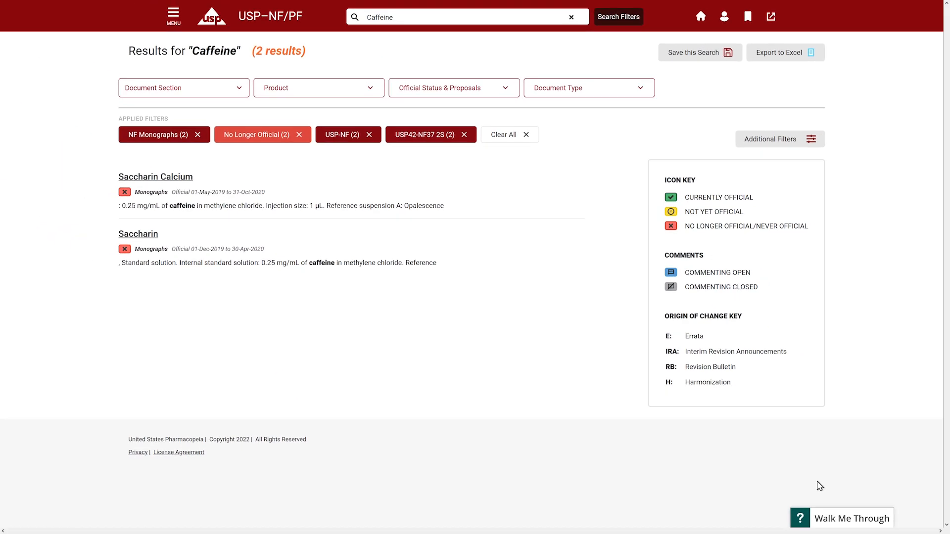
{"action": "mouse_move", "coordinate": [767, 468]}
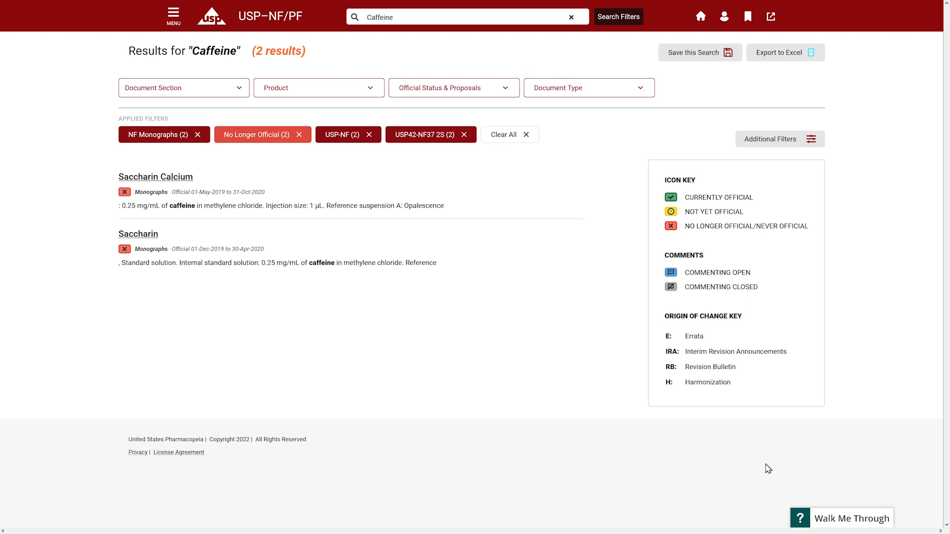
Step: Open the ⟨81⟩ to ⟨180⟩ Biological Tests and Assays list under General Chapters
{"action": "left_click", "coordinate": [172, 16]}
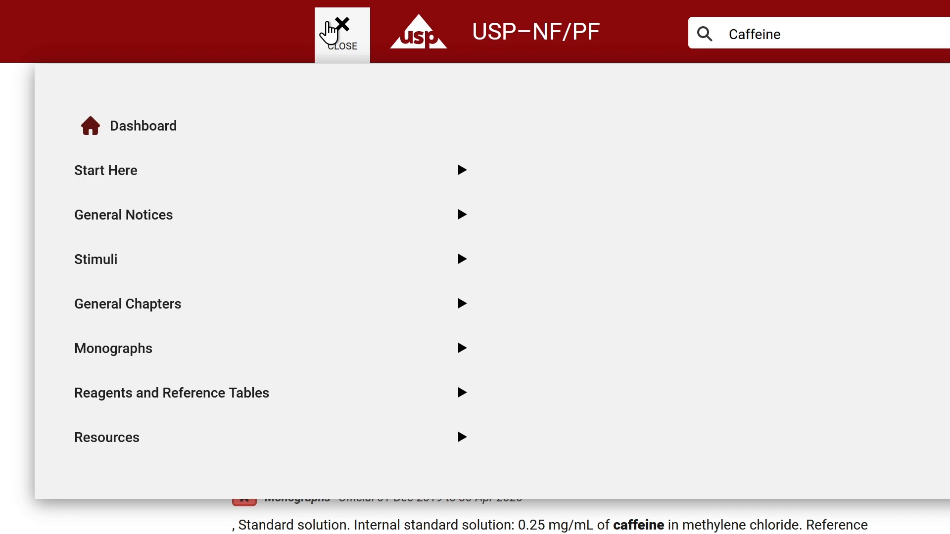
{"action": "mouse_move", "coordinate": [326, 303]}
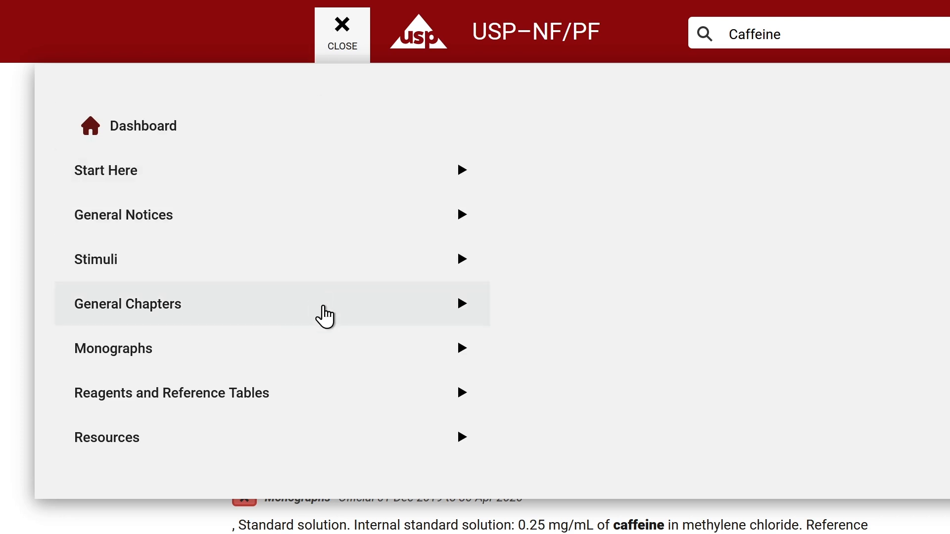
{"action": "left_click", "coordinate": [127, 303]}
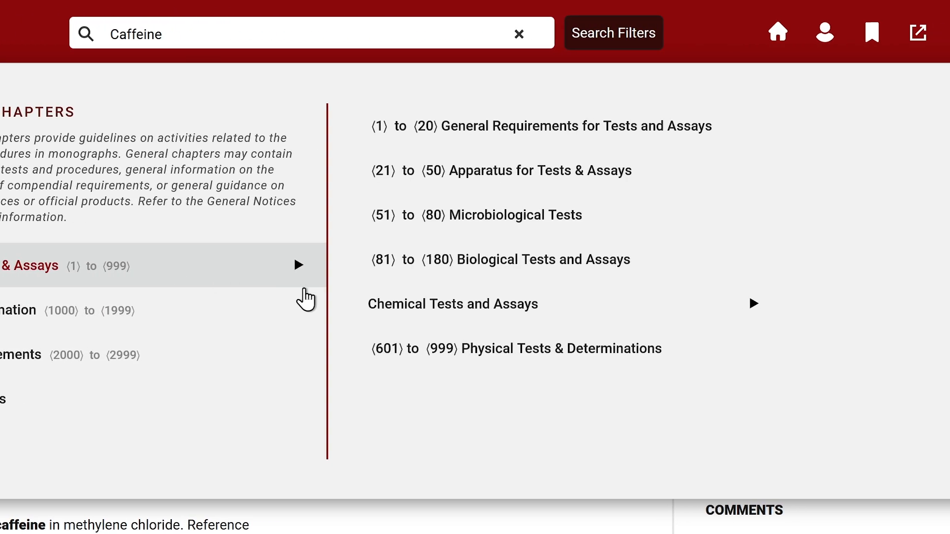
{"action": "left_click", "coordinate": [500, 259]}
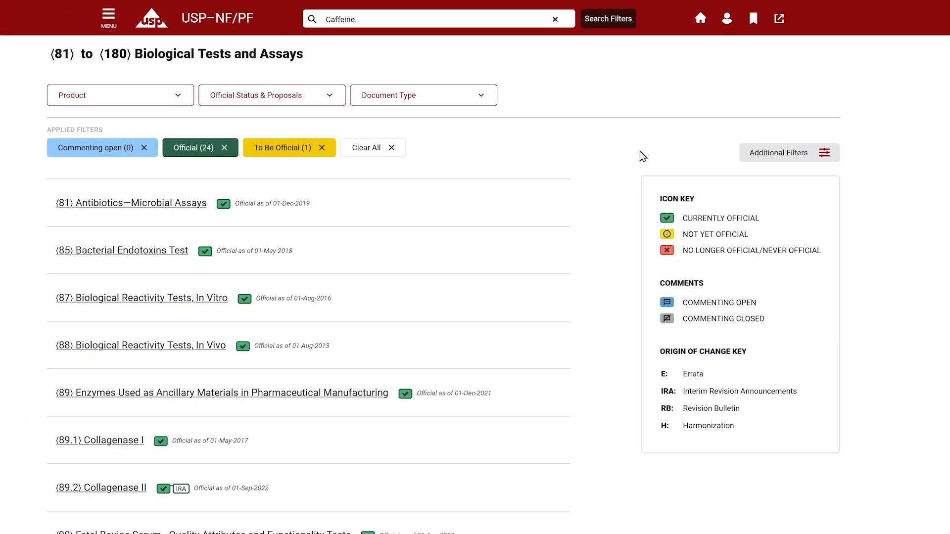